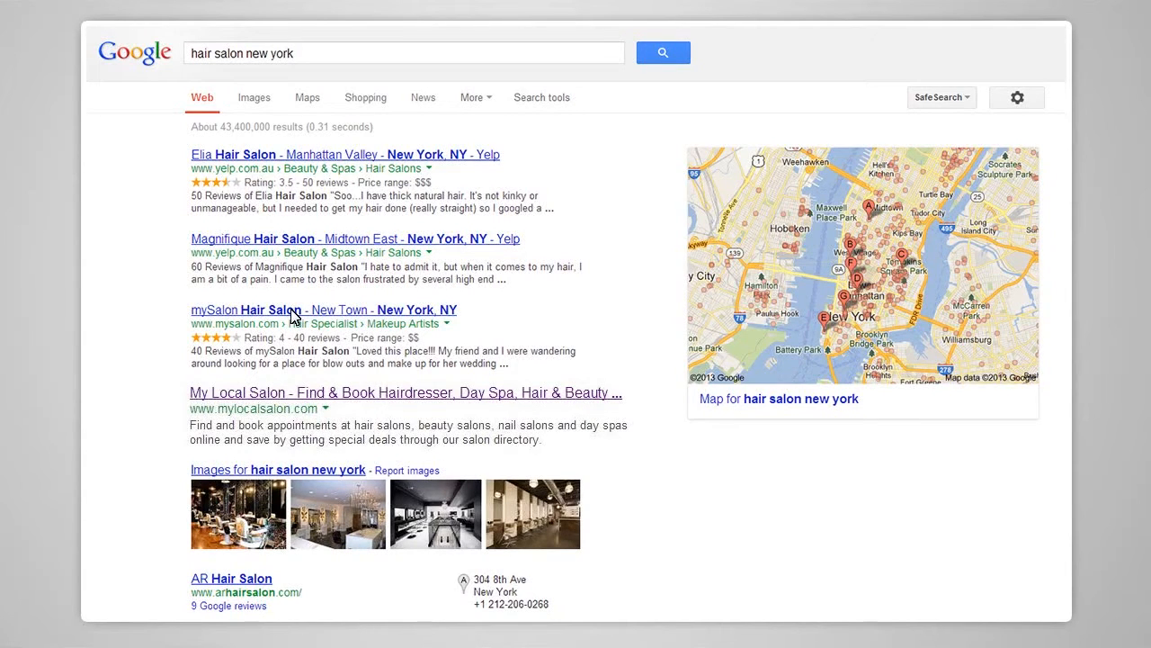
- Open the mySalon Hair Salon result to reach its online booking page
click(244, 309)
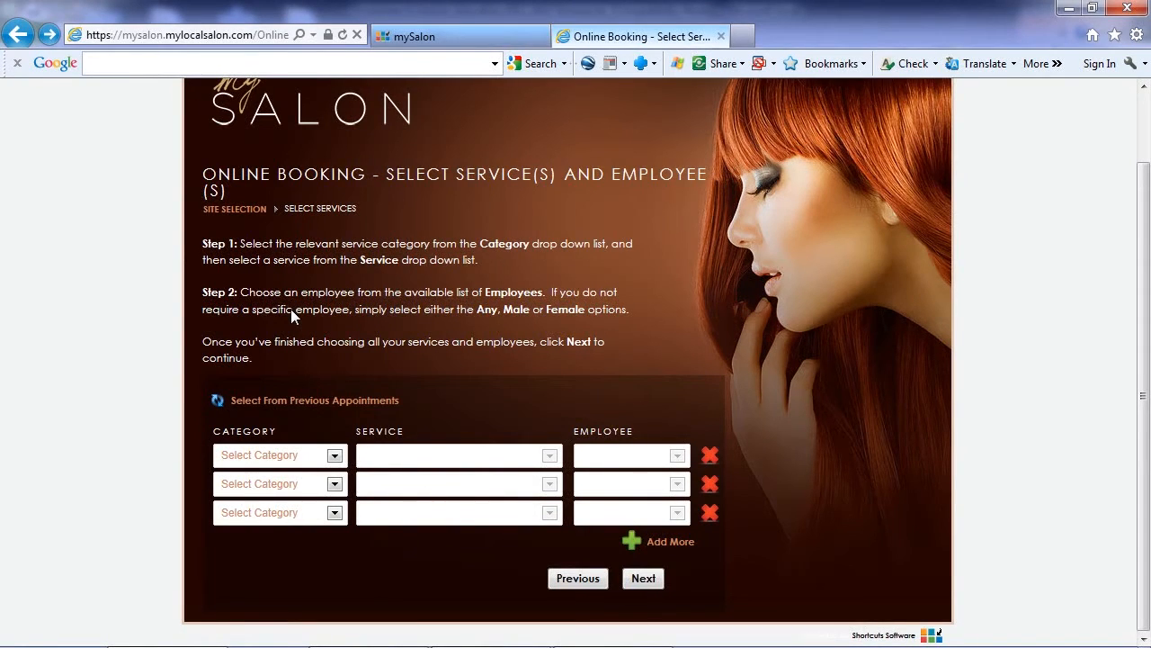
mouse_move(327, 431)
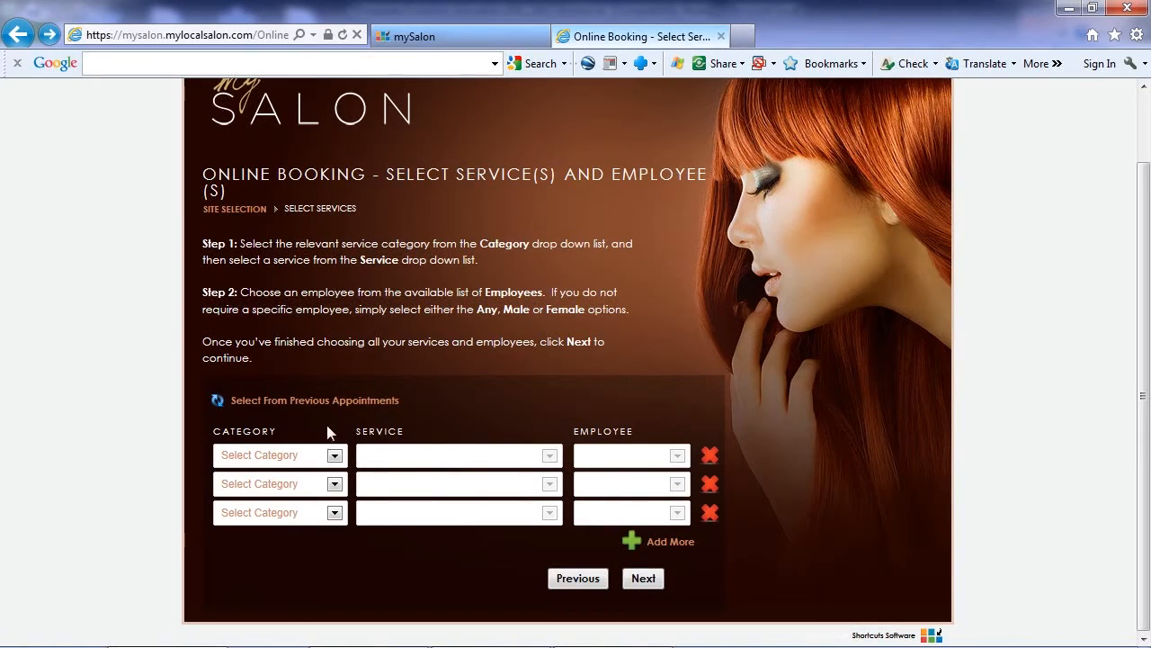
- Choose the category, service and stylist and continue to the days-and-times step
click(279, 453)
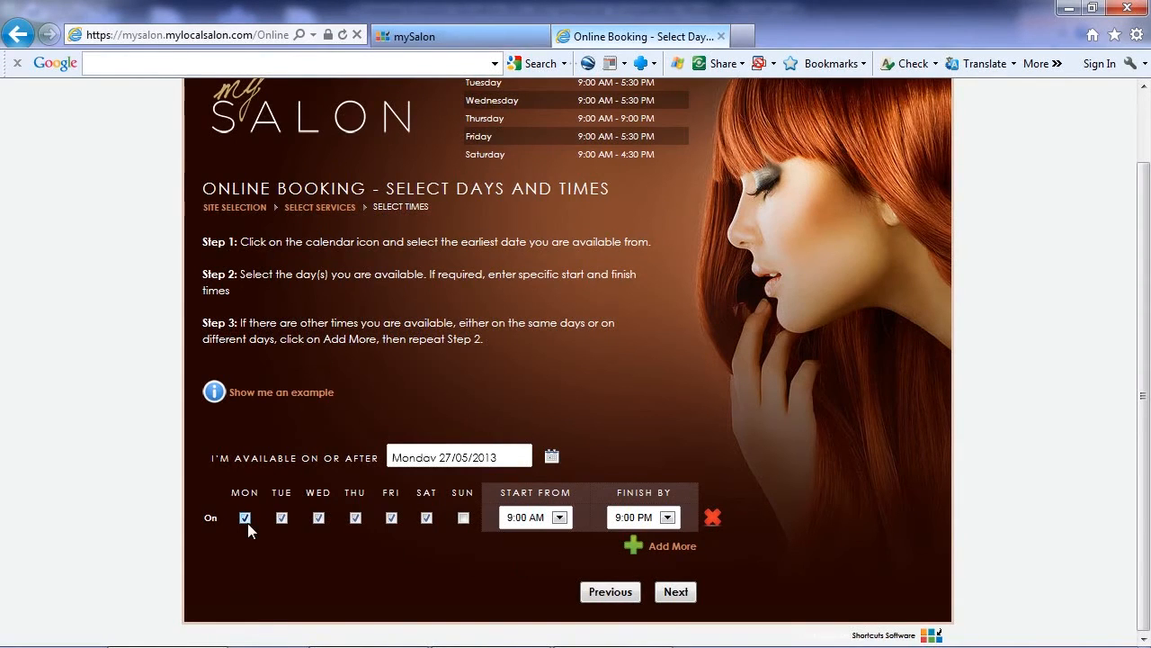
- Limit availability to Wednesdays and Fridays with a later start time and list the available slots
click(281, 518)
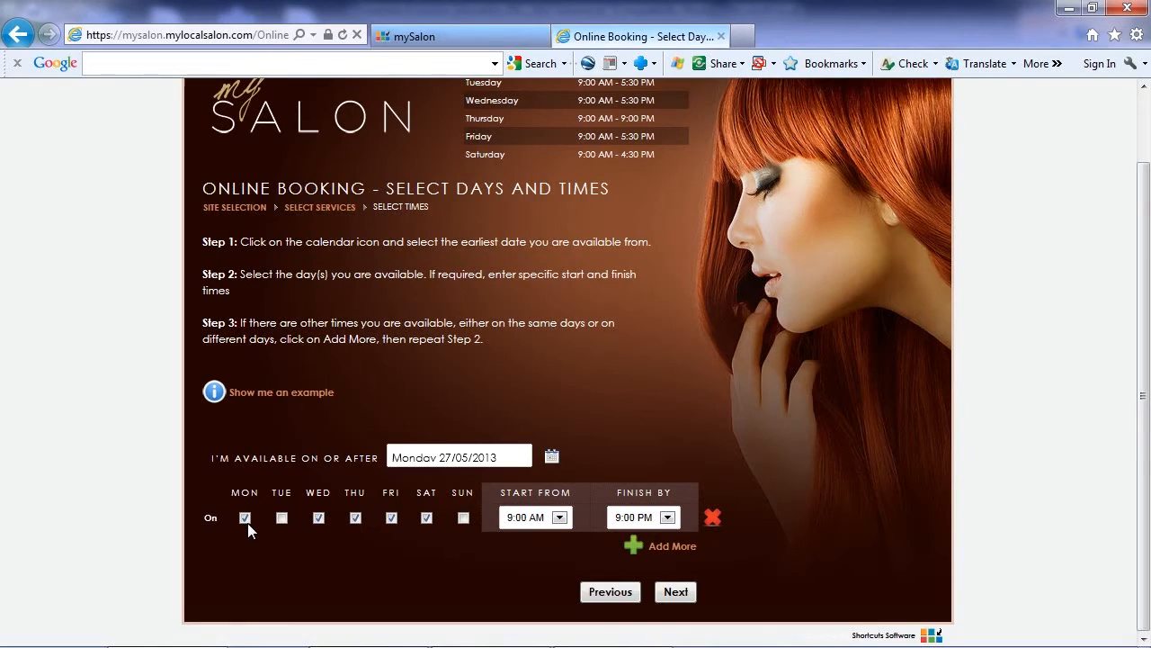
click(355, 518)
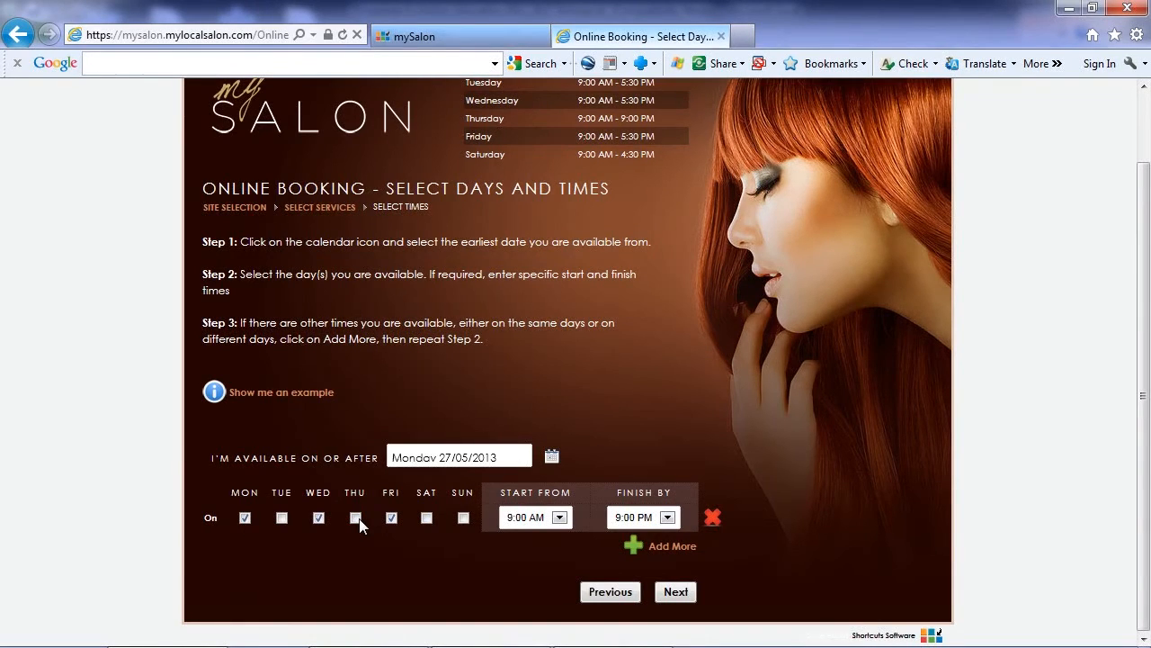
click(558, 517)
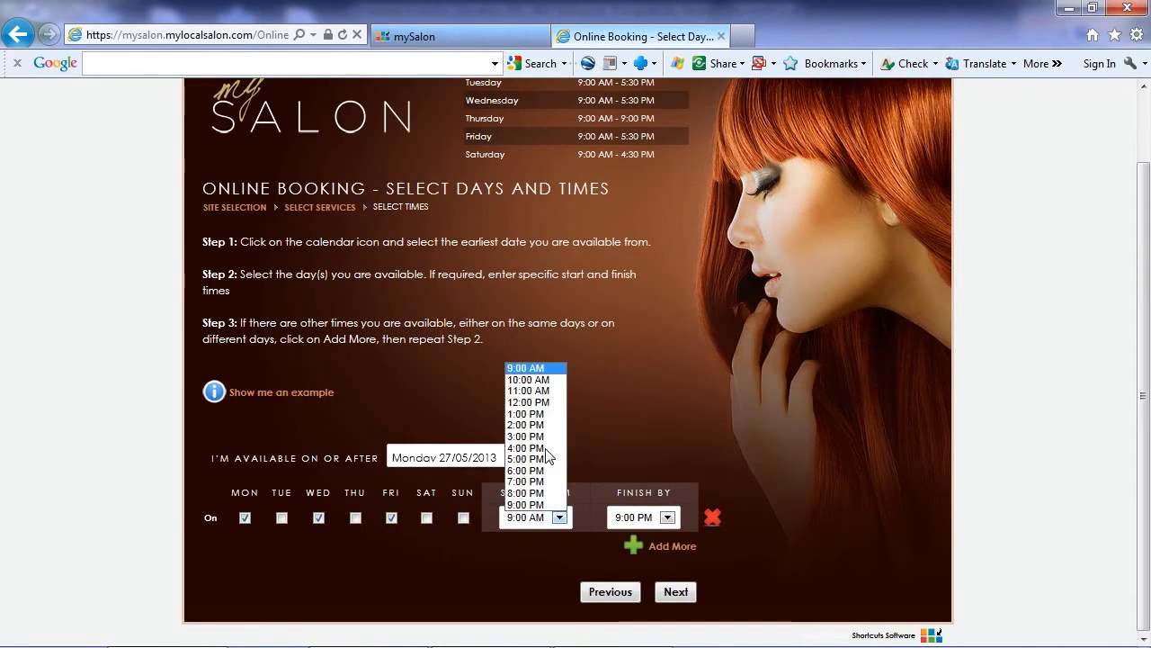
click(675, 590)
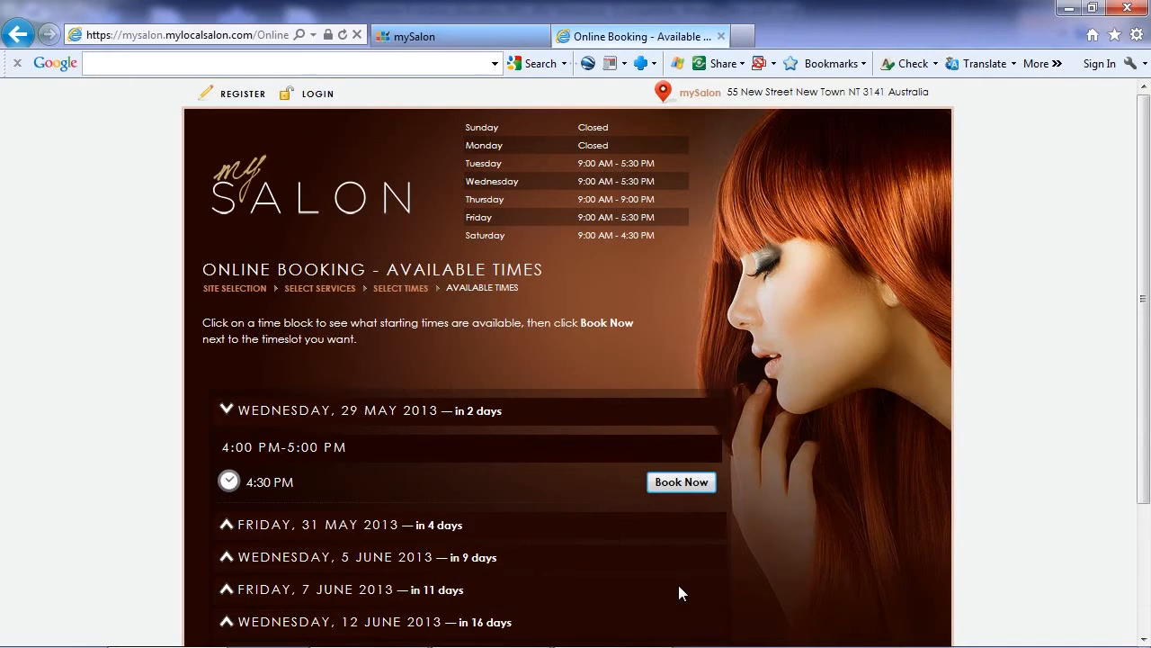
mouse_move(684, 557)
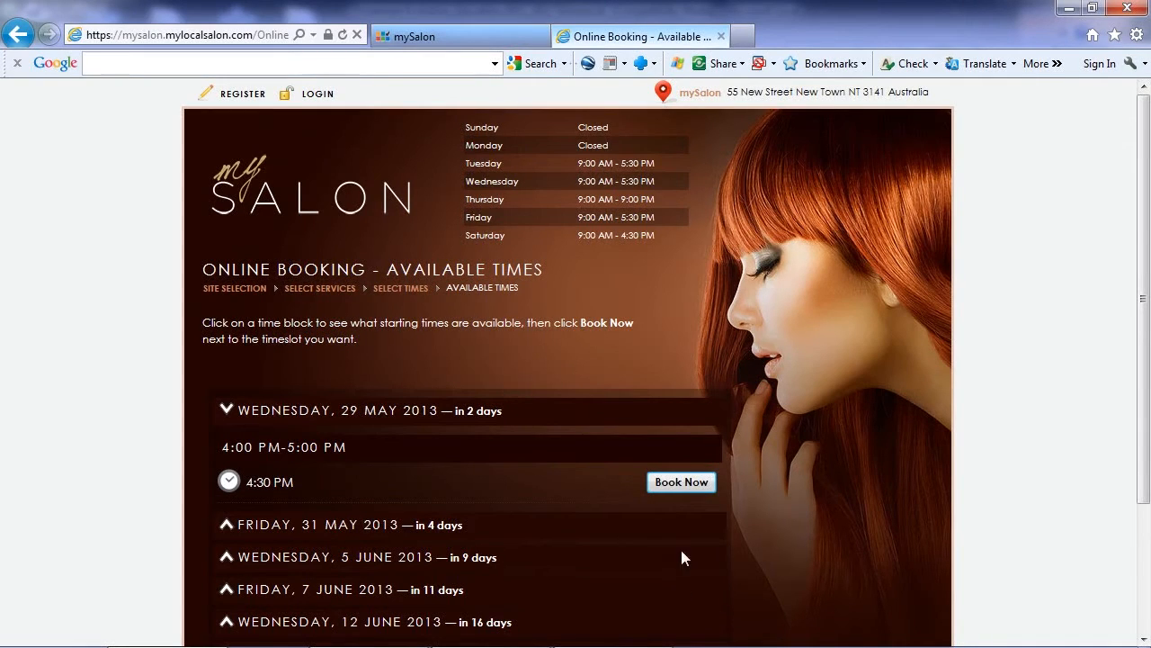
- Book the 4:30 PM Wednesday 29 May slot and confirm the Ladies Style Cut with Nicole
click(680, 483)
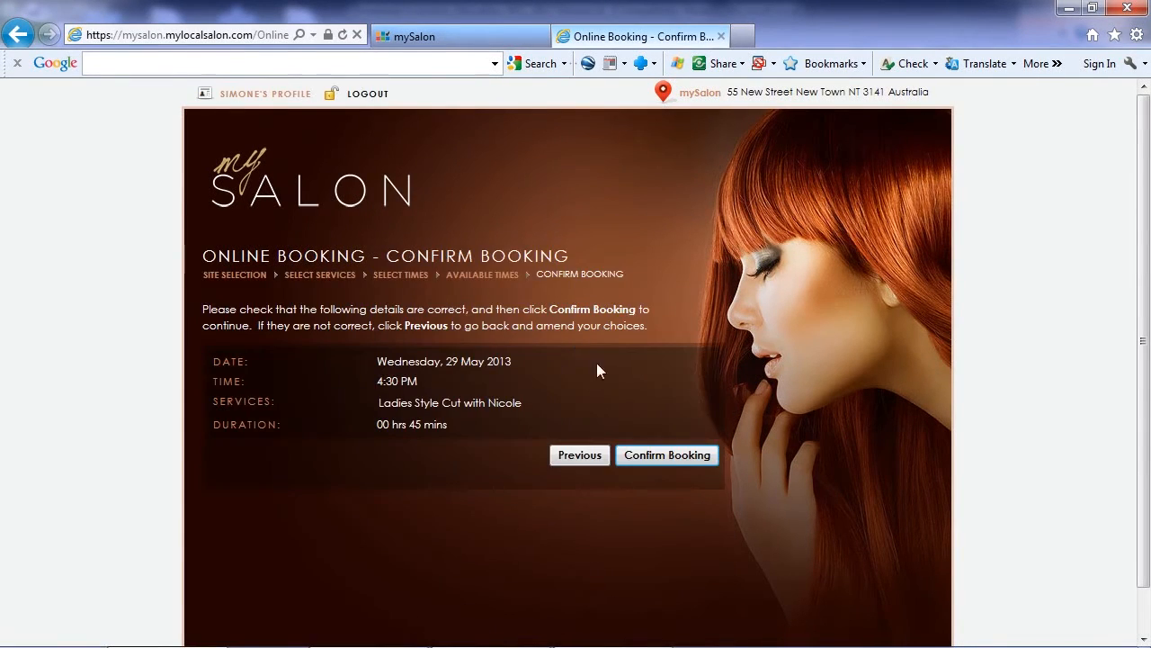
click(666, 453)
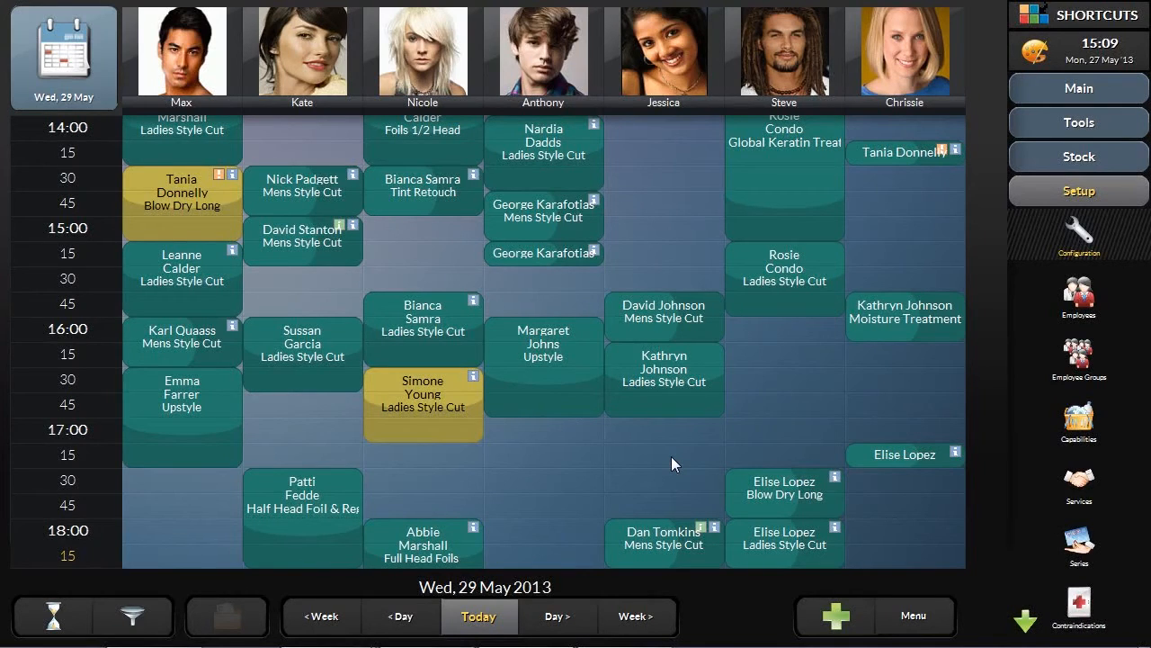
mouse_move(133, 615)
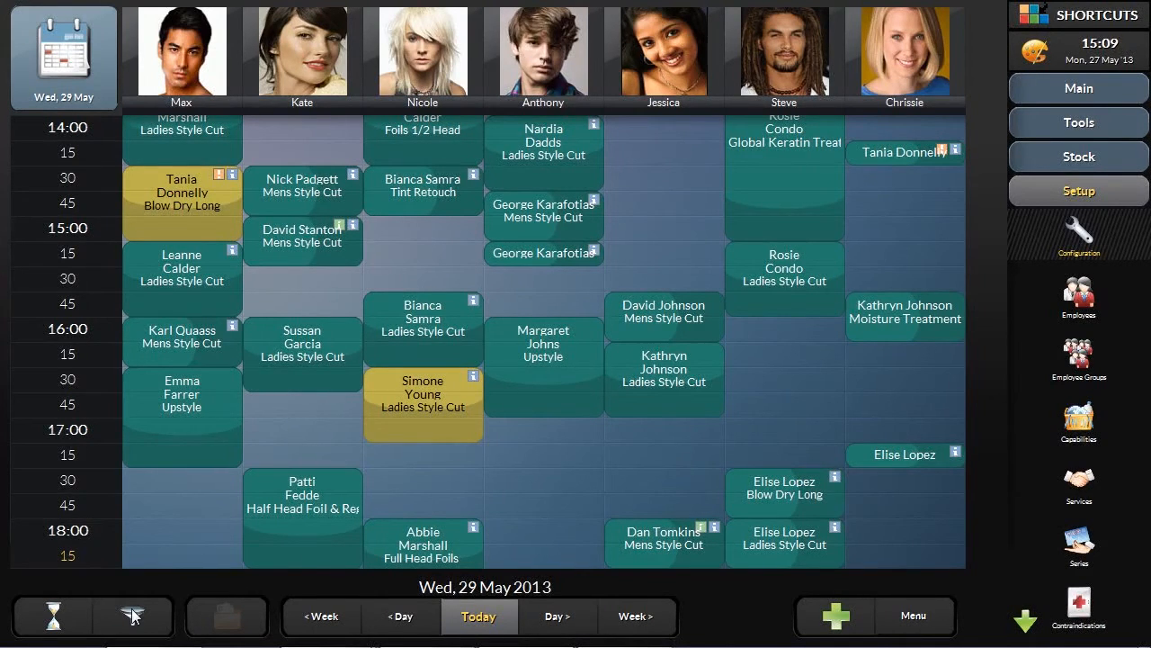
- Filter the appointment book to Review bookings, listing Wed 29 May, Fri 31 May and Sat 1 Jun
click(133, 615)
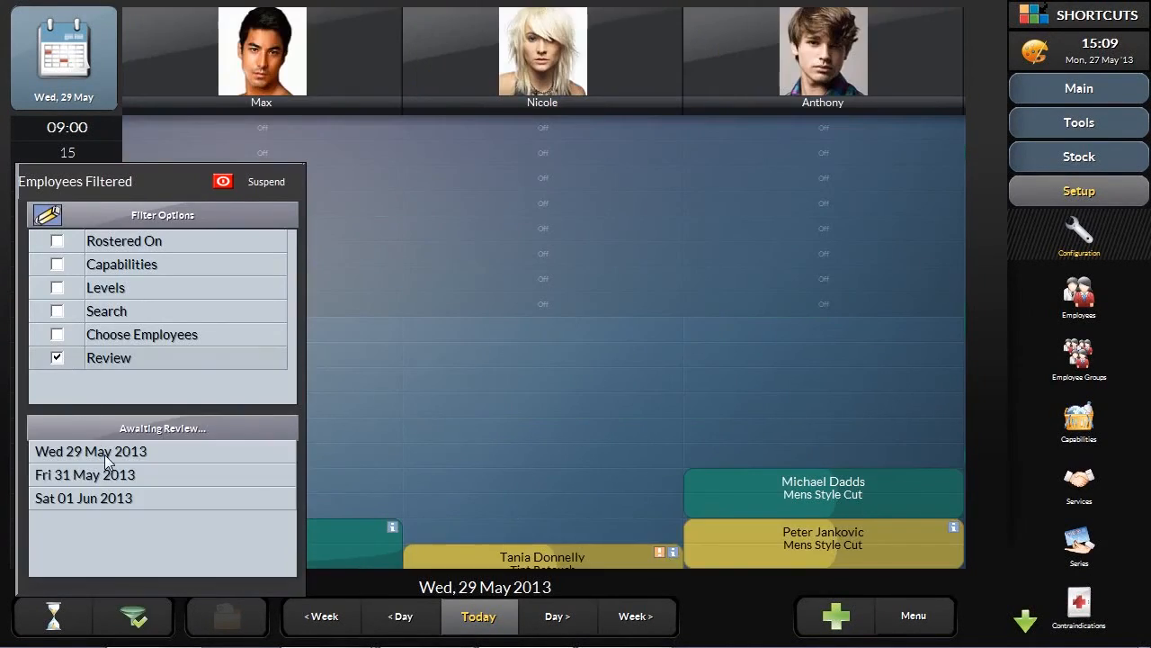